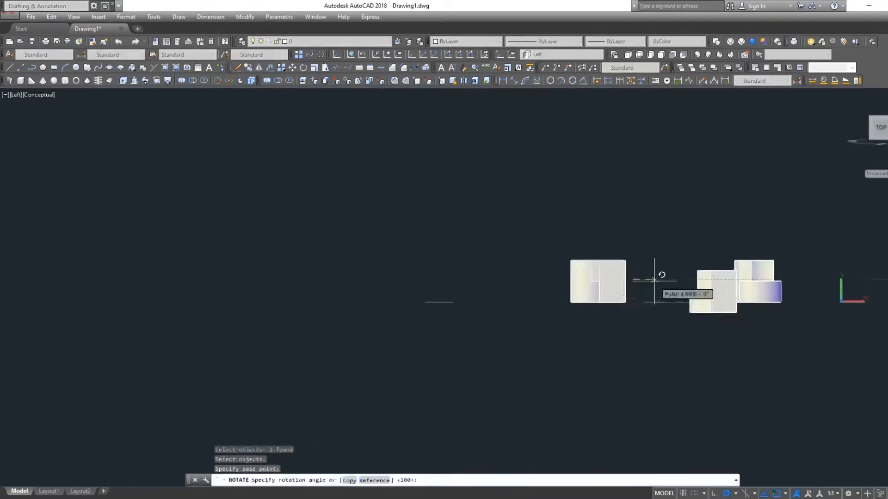
# Export the clamp solids with STLOUT as a binary STL file
pyautogui.write('STLOUT Create a binary STL file? [Yes No] <Y>:')
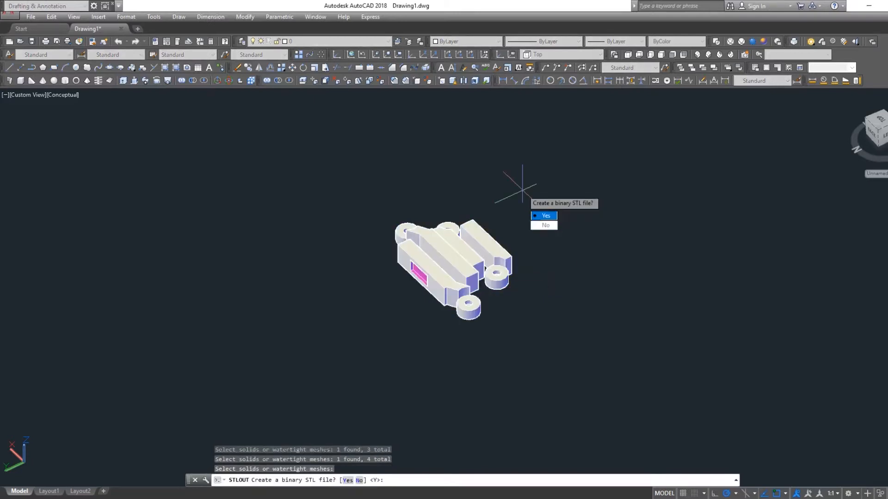
pyautogui.click(546, 215)
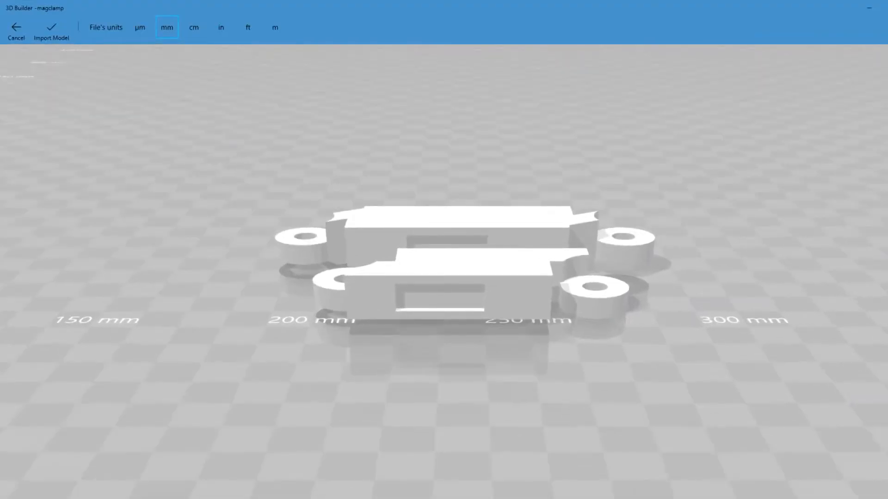